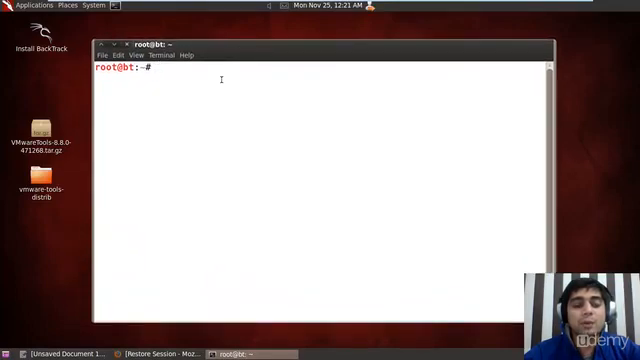
Start the Apache web server with 'service apache2 start' in Terminal
{"action": "type", "text": "servi"}
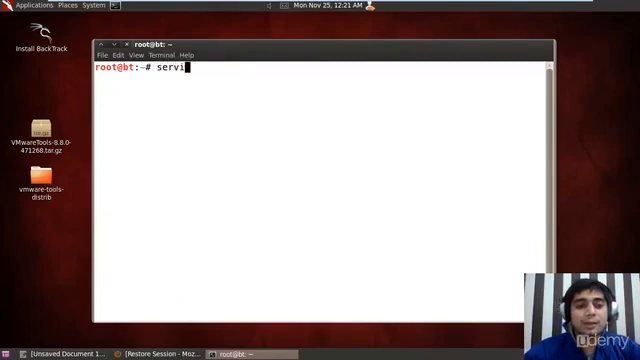
{"action": "type", "text": "ce a"}
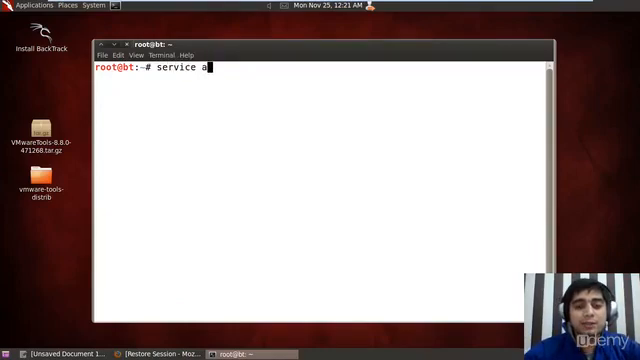
{"action": "type", "text": "pache"}
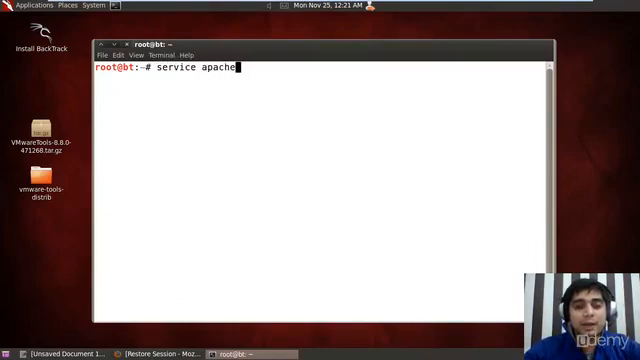
{"action": "type", "text": "2 s"}
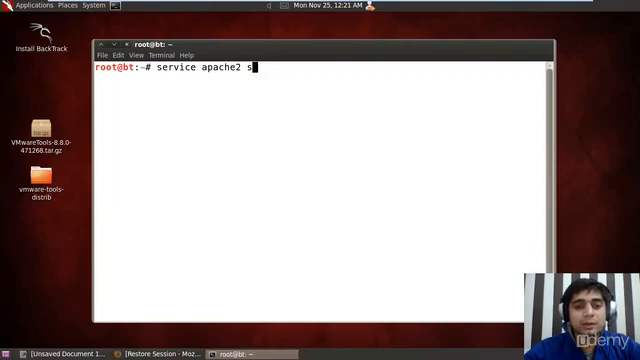
{"action": "type", "text": "tart"}
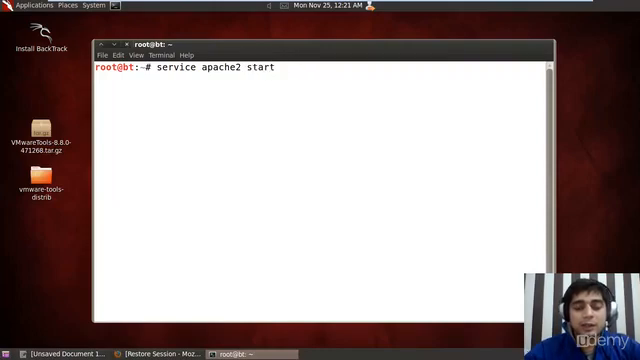
{"action": "key", "text": "Return"}
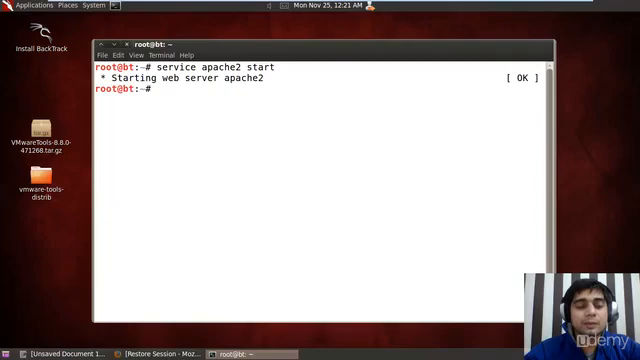
Run the MySQL start command in Terminal
{"action": "type", "text": "stat"}
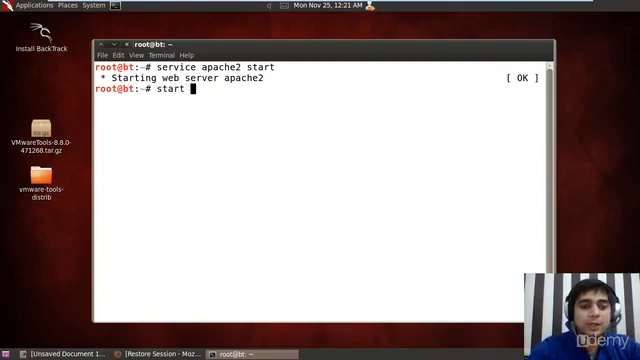
{"action": "type", "text": "my"}
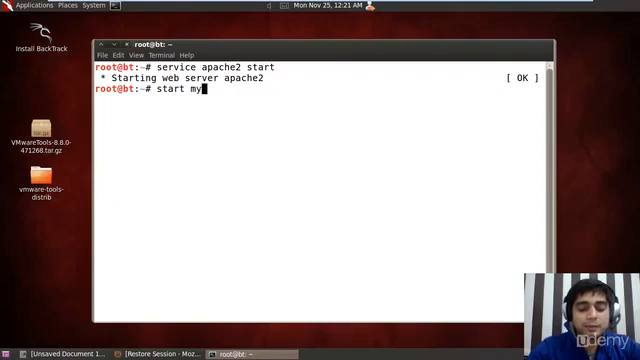
{"action": "type", "text": "sql"}
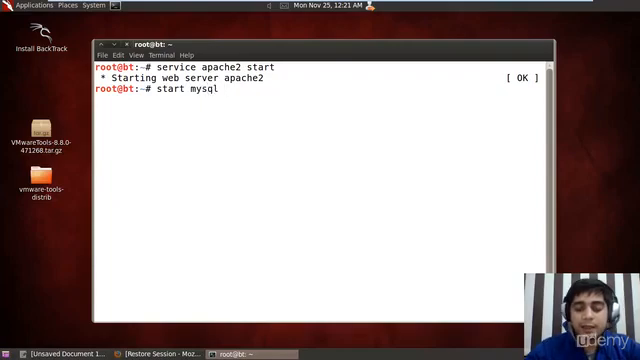
{"action": "key", "text": "Return"}
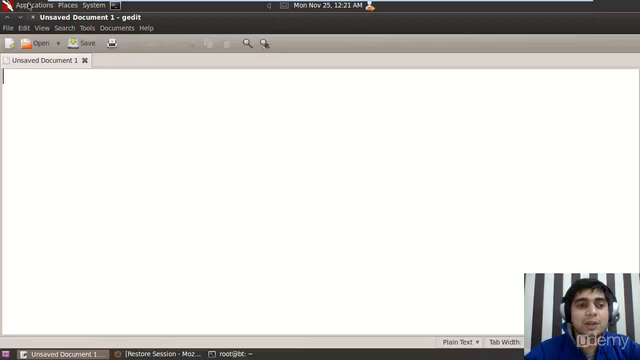
Type 'hello !' into gedit's Unsaved Document 1
{"action": "left_click", "coordinate": [22, 4]}
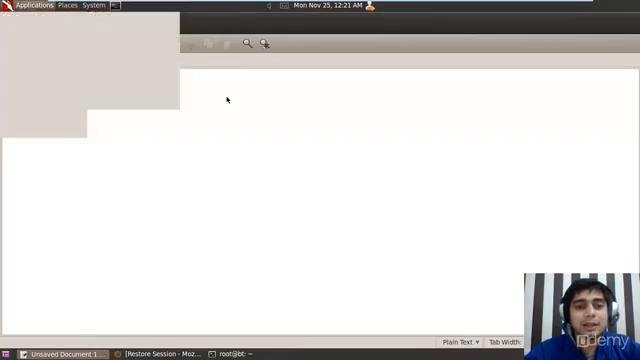
{"action": "type", "text": "hel"}
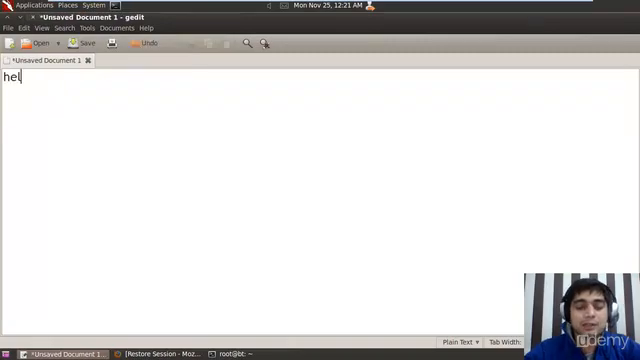
{"action": "type", "text": "lo !"}
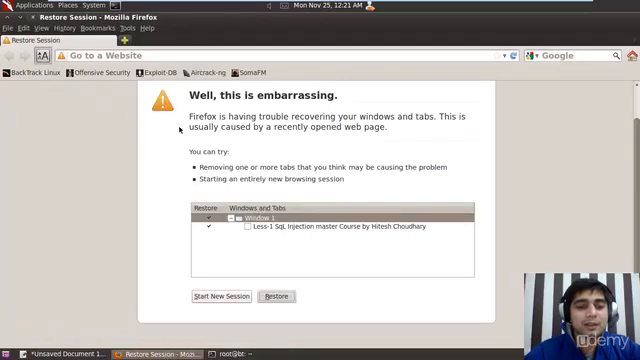
Restore the previous Firefox session to bring back the Less-1 lab page
{"action": "left_click", "coordinate": [260, 55]}
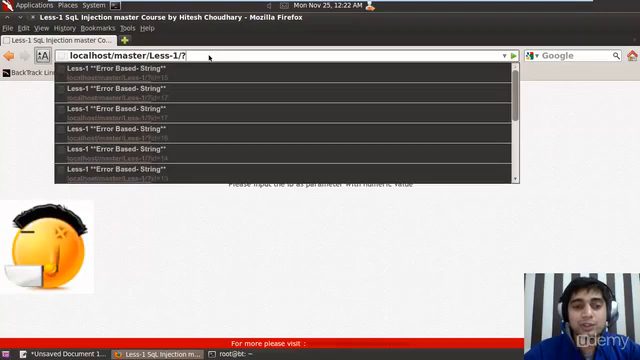
Load Less-1 with id=1, then id=5 and id=10, comparing the returned credentials
{"action": "type", "text": "id"}
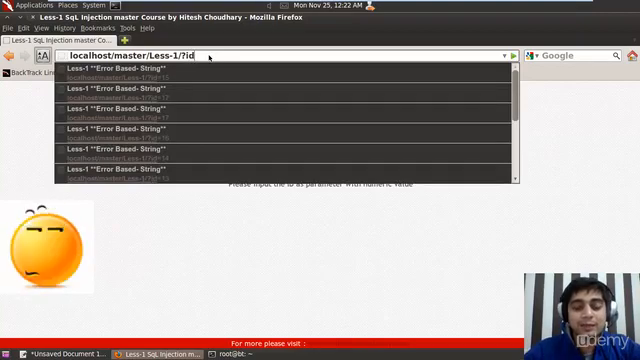
{"action": "type", "text": "=1"}
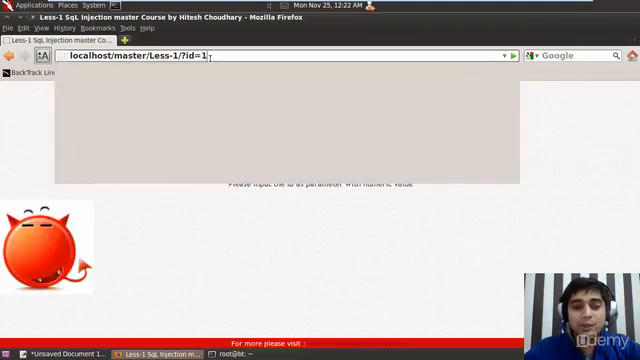
{"action": "type", "text": "5"}
{"action": "key", "text": "Return"}
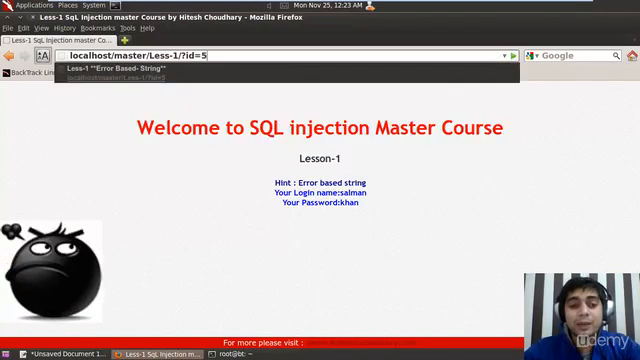
{"action": "type", "text": "10"}
{"action": "key", "text": "Return"}
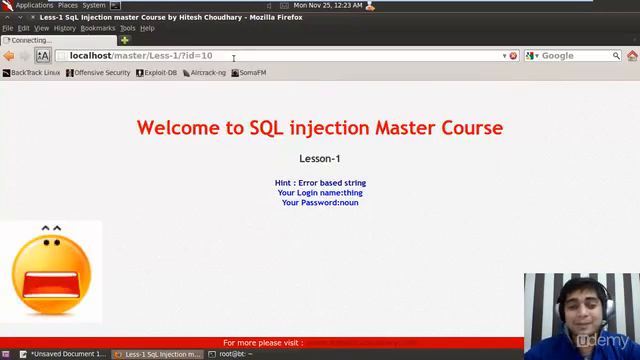
{"action": "type", "text": "2"}
{"action": "key", "text": "Return"}
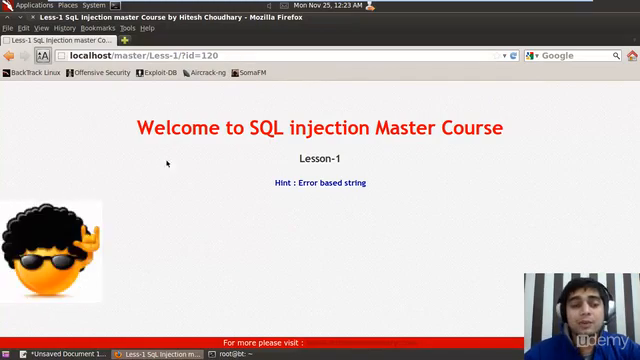
Below 'hello !', type the query select uname, password from table where id = 'our-input'
{"action": "left_click", "coordinate": [60, 352]}
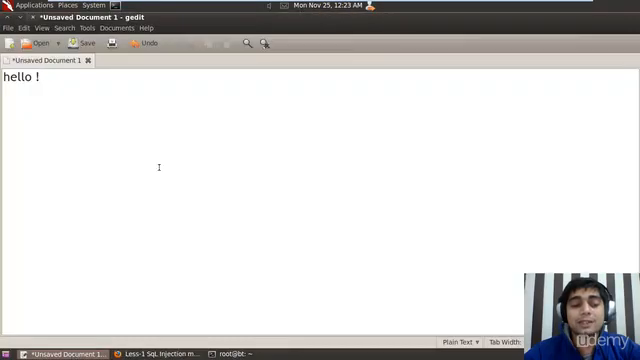
{"action": "key", "text": "Return"}
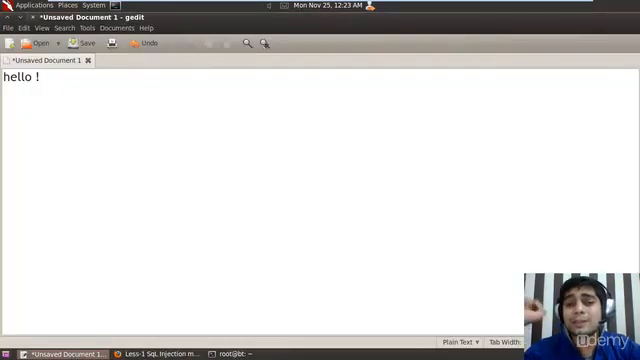
{"action": "key", "text": "Return"}
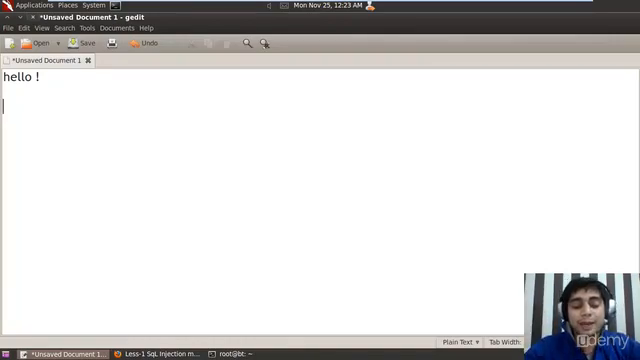
{"action": "type", "text": "sele"}
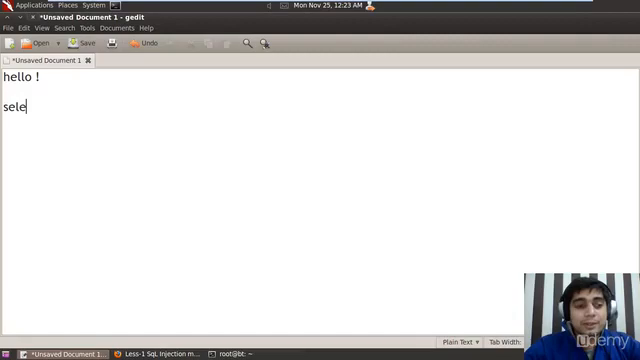
{"action": "type", "text": "ct"}
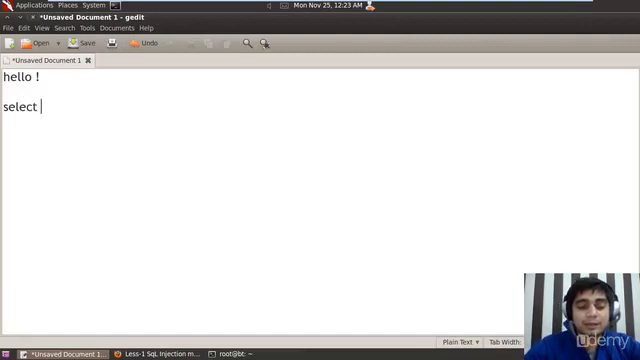
{"action": "type", "text": "uname,"}
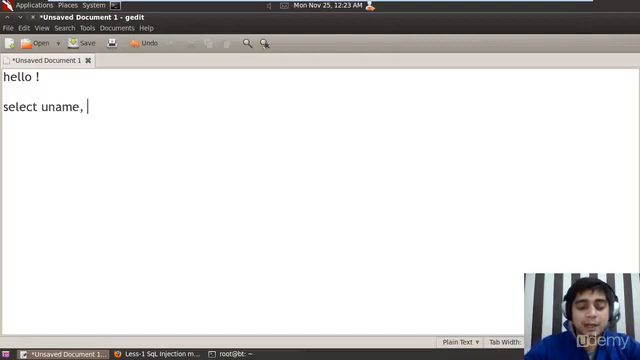
{"action": "type", "text": "passwo"}
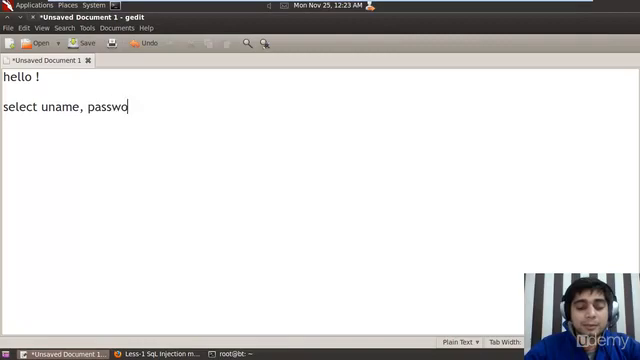
{"action": "type", "text": "rd from"}
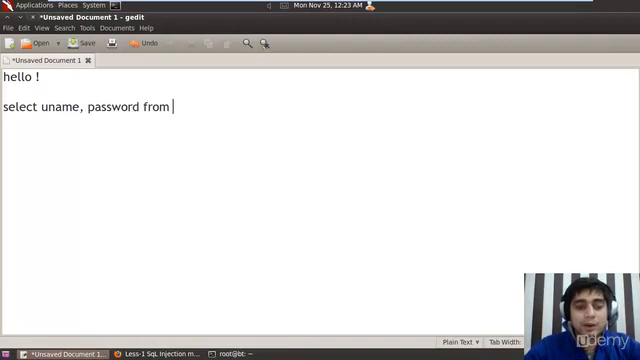
{"action": "type", "text": "table"}
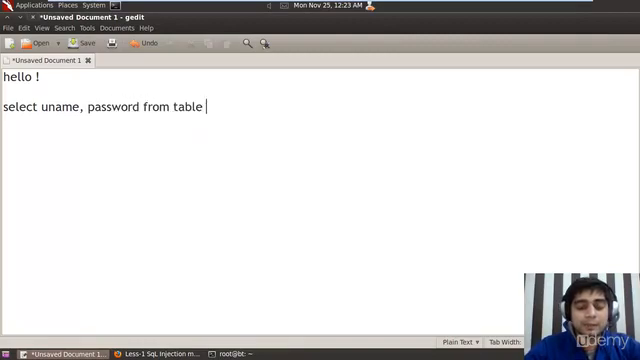
{"action": "type", "text": "where"}
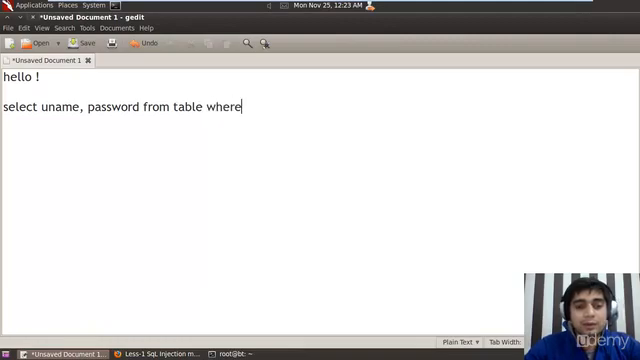
{"action": "type", "text": "id ="}
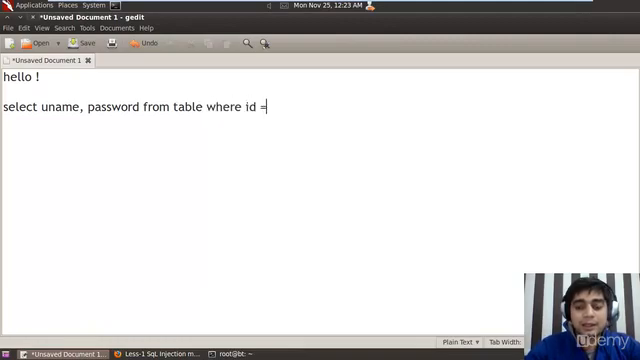
{"action": "type", "text": "'"}
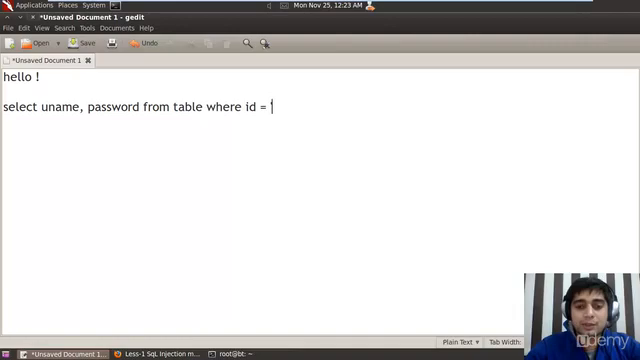
{"action": "type", "text": "'our-"}
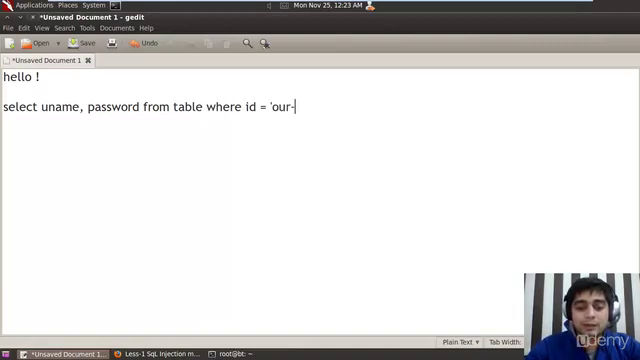
{"action": "type", "text": "input"}
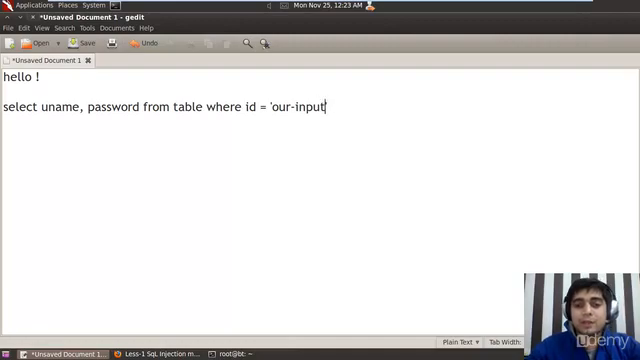
Replace the our-input placeholder with '1', then change the value to '3
{"action": "double_click", "coordinate": [322, 108]}
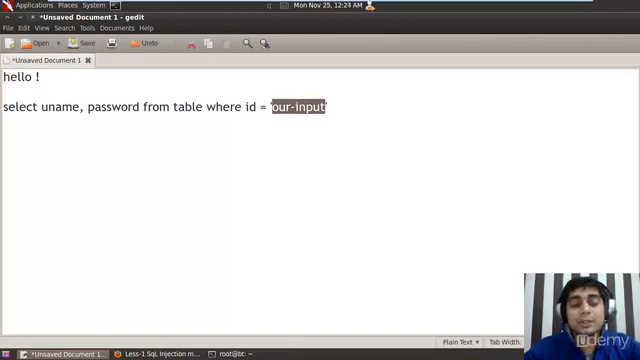
{"action": "type", "text": "'1'"}
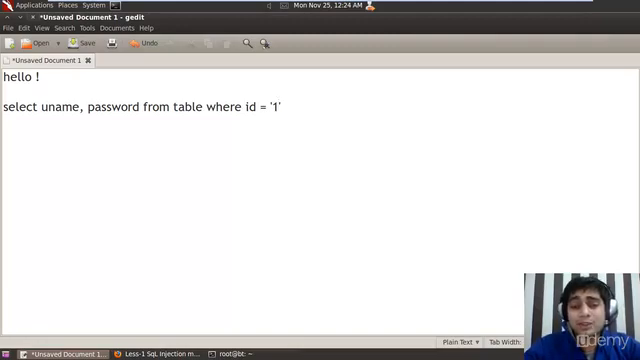
{"action": "key", "text": "BackSpace"}
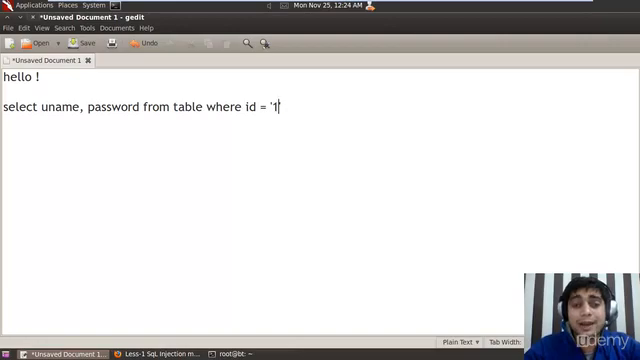
{"action": "key", "text": "BackSpace"}
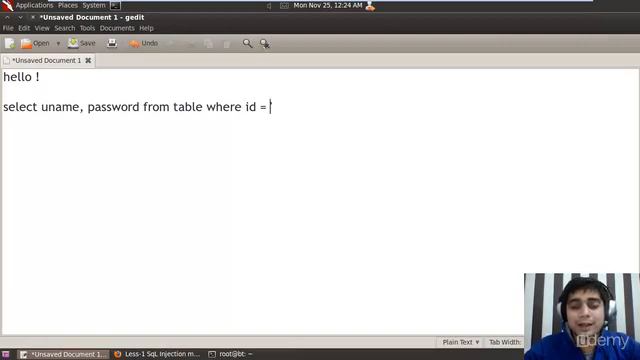
{"action": "type", "text": "'3"}
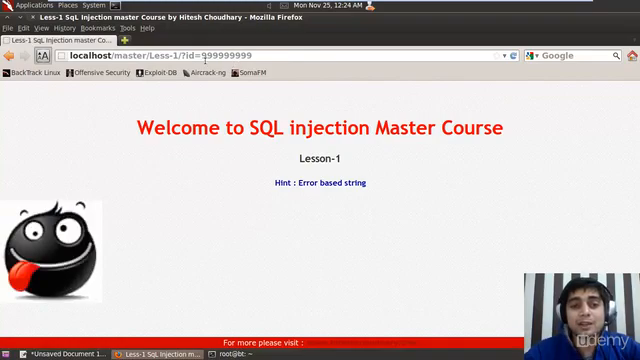
Reload the Less-1 page in Firefox with the id edited to 1
{"action": "type", "text": "1\\"}
{"action": "key", "text": "Return"}
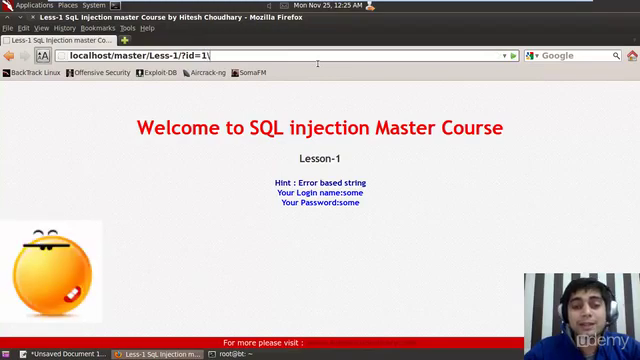
{"action": "key", "text": "Return"}
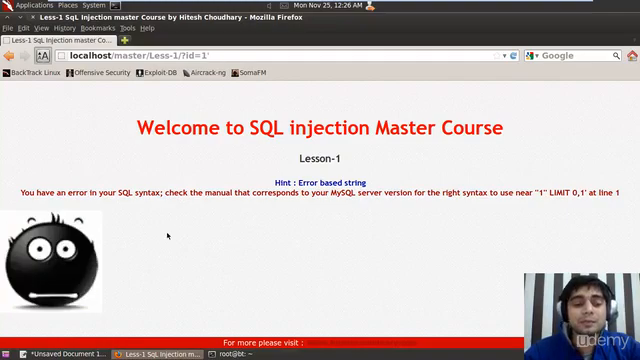
Switch back to the gedit notes document
{"action": "left_click", "coordinate": [55, 351]}
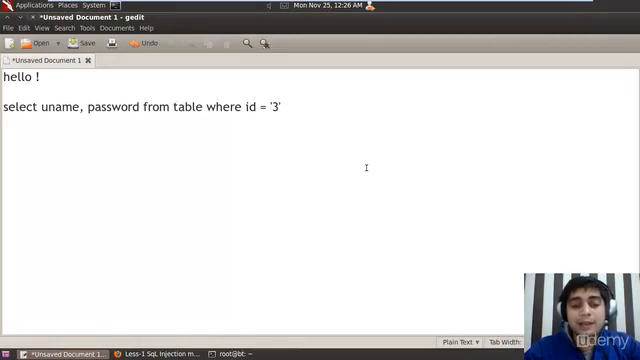
Replace '3' in the query's id with a quoted 1
{"action": "key", "text": "BackSpace"}
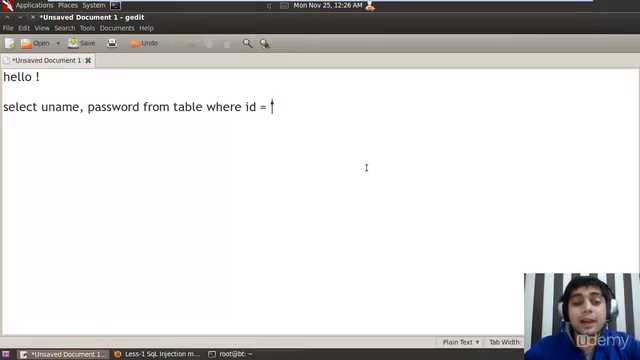
{"action": "type", "text": "' '"}
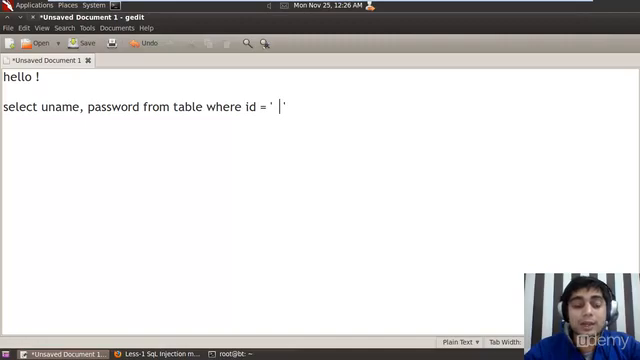
{"action": "type", "text": "1"}
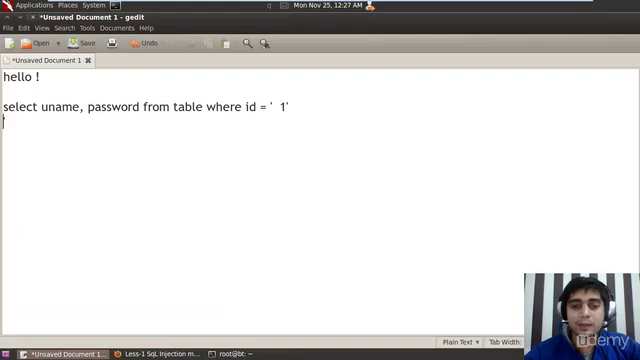
Add an extra quote after 1 and paste the 'near "1" LIMIT 0,1' error fragment below
{"action": "type", "text": "'"}
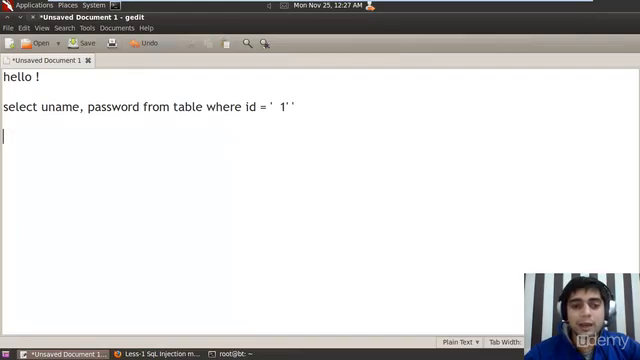
{"action": "type", "text": "e near \"1\" LIMIT 0,1' at li"}
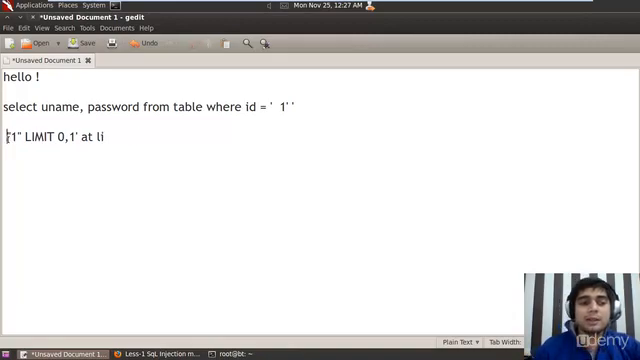
{"action": "mouse_move", "coordinate": [78, 200]}
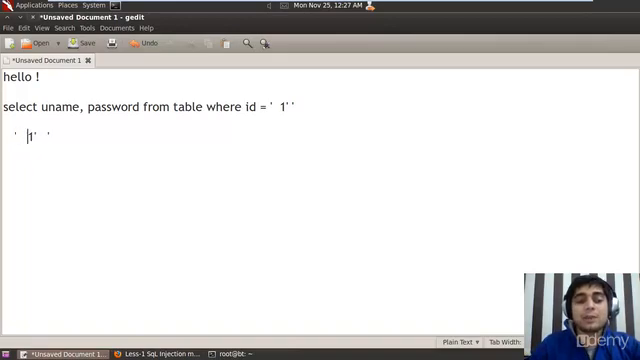
{"action": "double_click", "coordinate": [40, 135]}
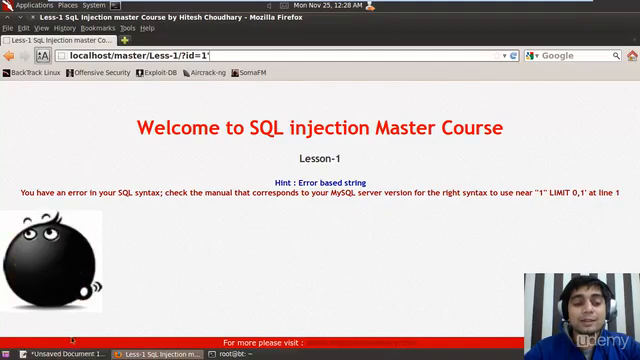
Return to the gedit notes document from the Firefox error page
{"action": "left_click", "coordinate": [60, 347]}
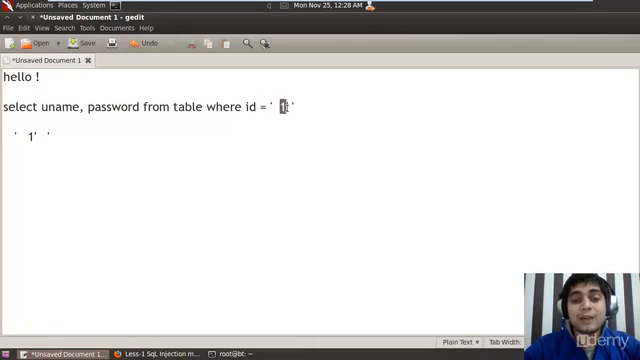
List the -- and # comment markers in gedit; load Less-1 with id=1' --+ to reveal login and password
{"action": "type", "text": "1'"}
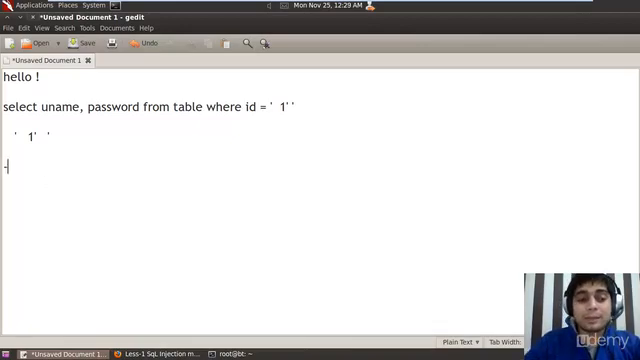
{"action": "type", "text": "-"}
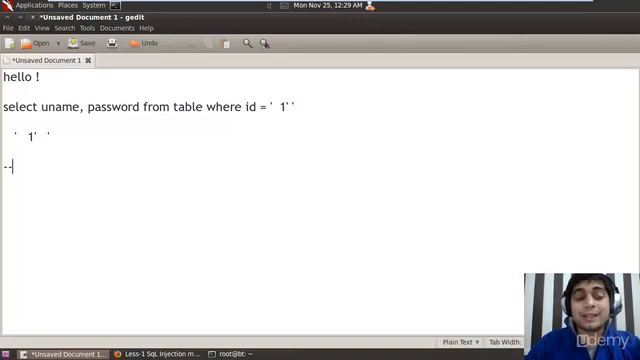
{"action": "type", "text": "-"}
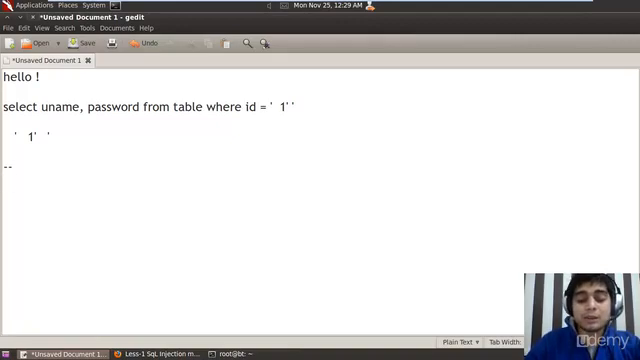
{"action": "type", "text": "?"}
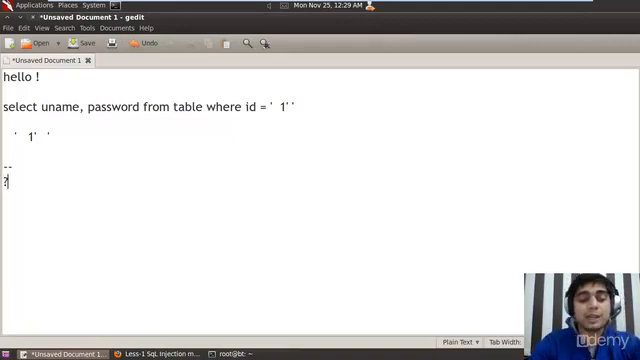
{"action": "type", "text": "#"}
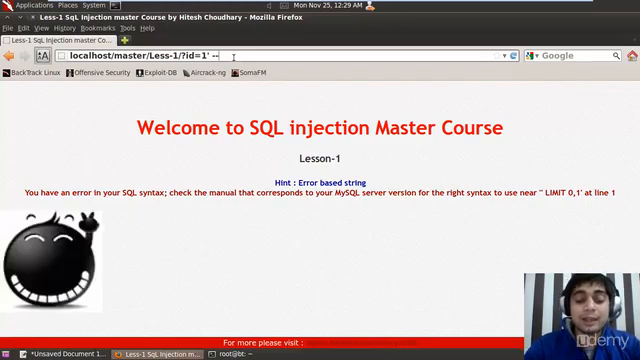
{"action": "type", "text": "%20"}
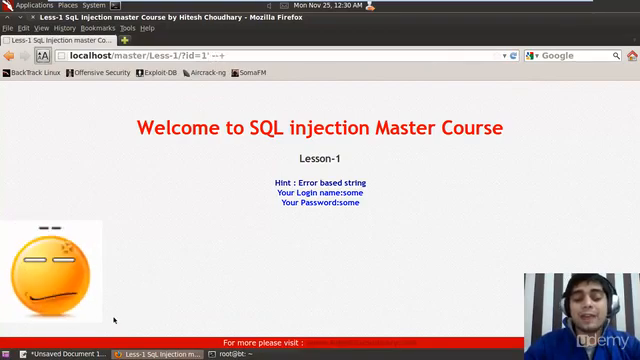
{"action": "left_click", "coordinate": [52, 352]}
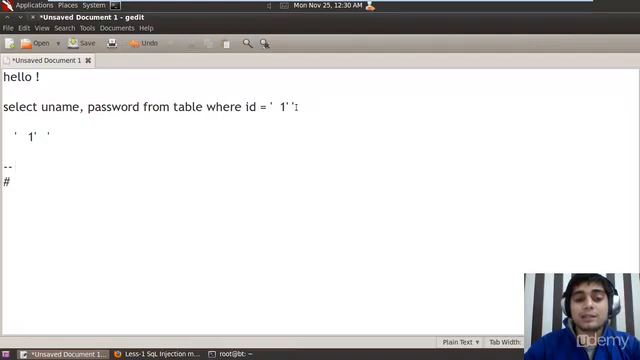
Delete the doubled quote after 1 in the gedit query and append --
{"action": "key", "text": "BackSpace"}
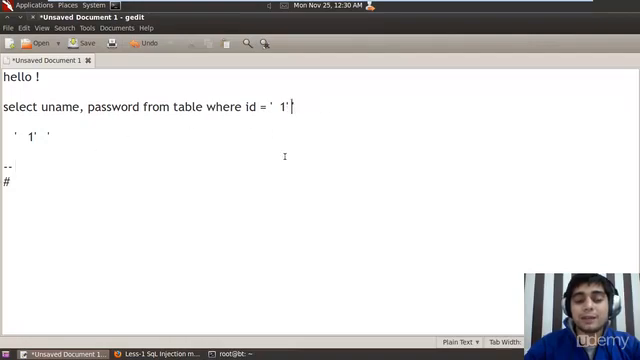
{"action": "type", "text": "--"}
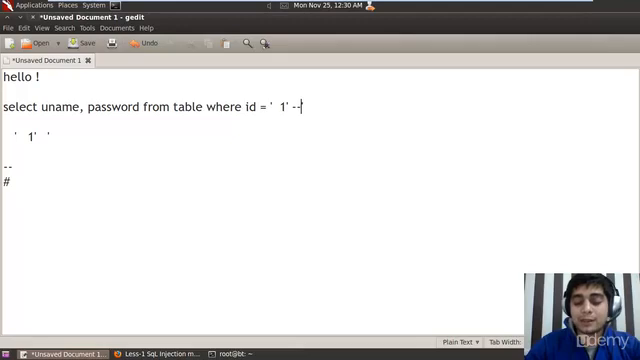